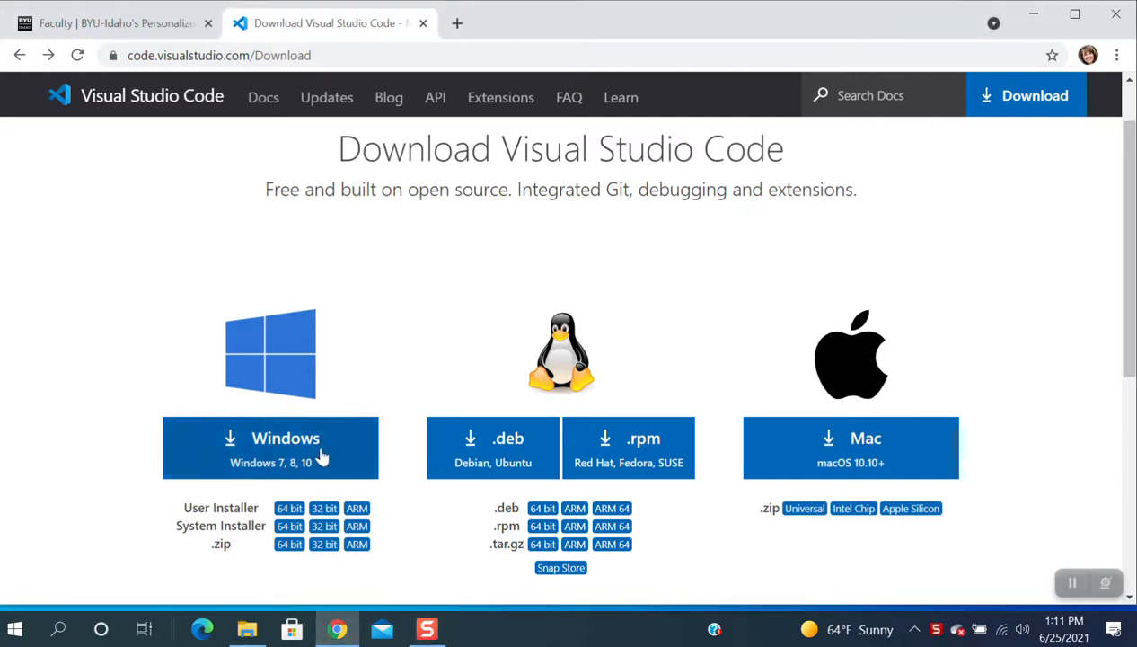
Download the Windows build of Visual Studio Code and run the installer from Chrome.
click(271, 448)
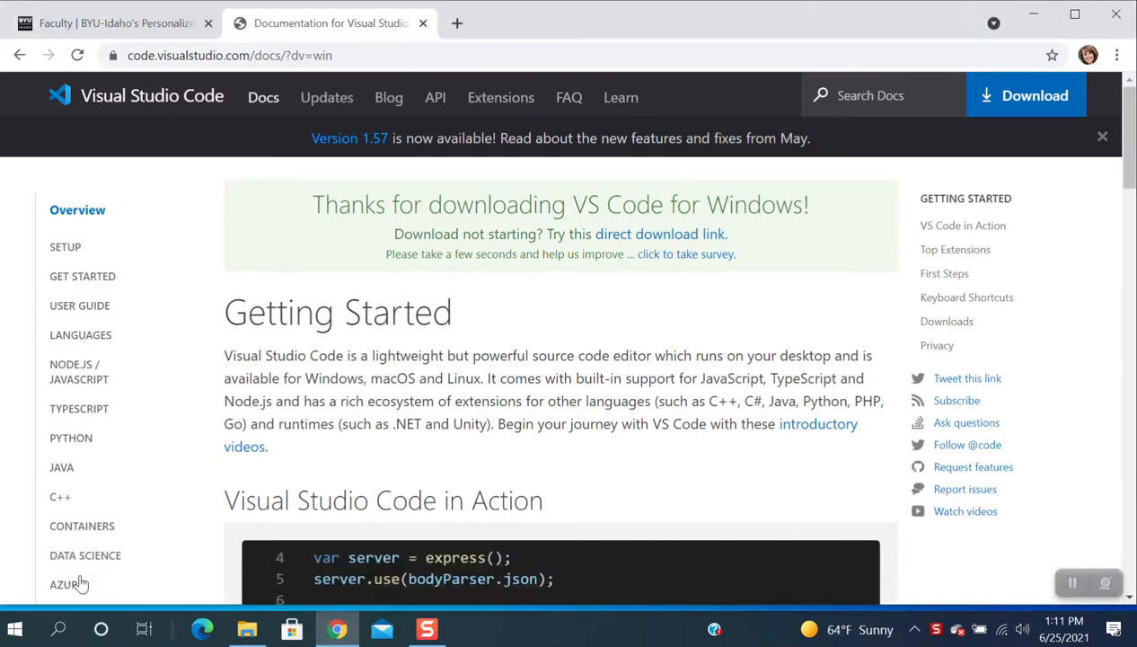
click(471, 628)
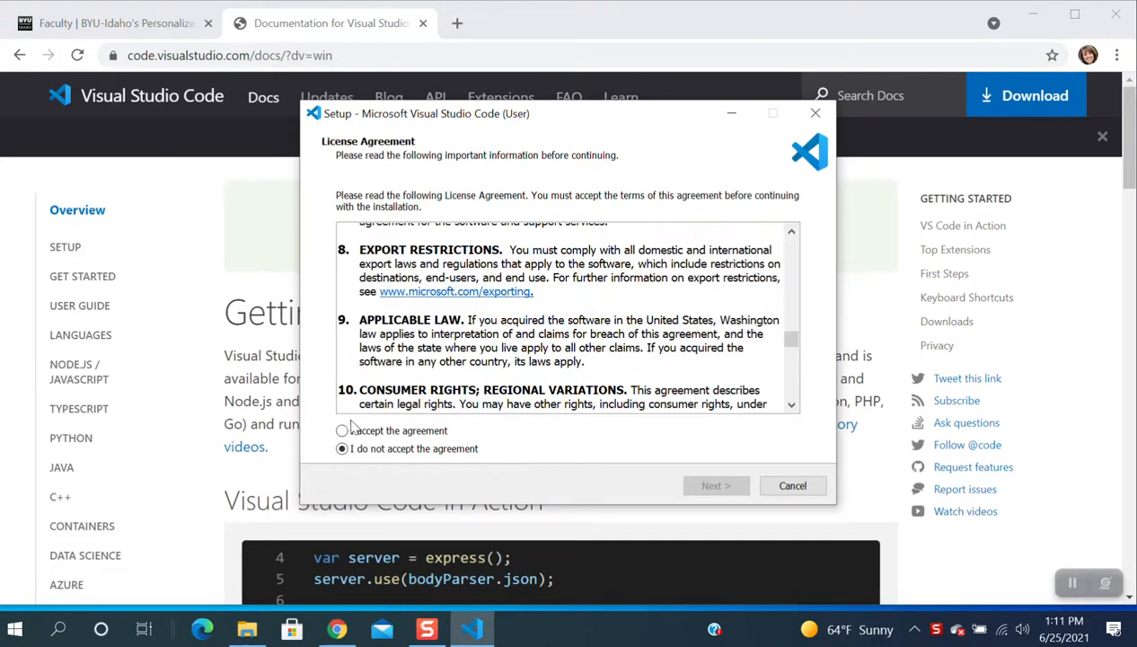
Accept the license and keep the default install and Start Menu folders.
click(341, 430)
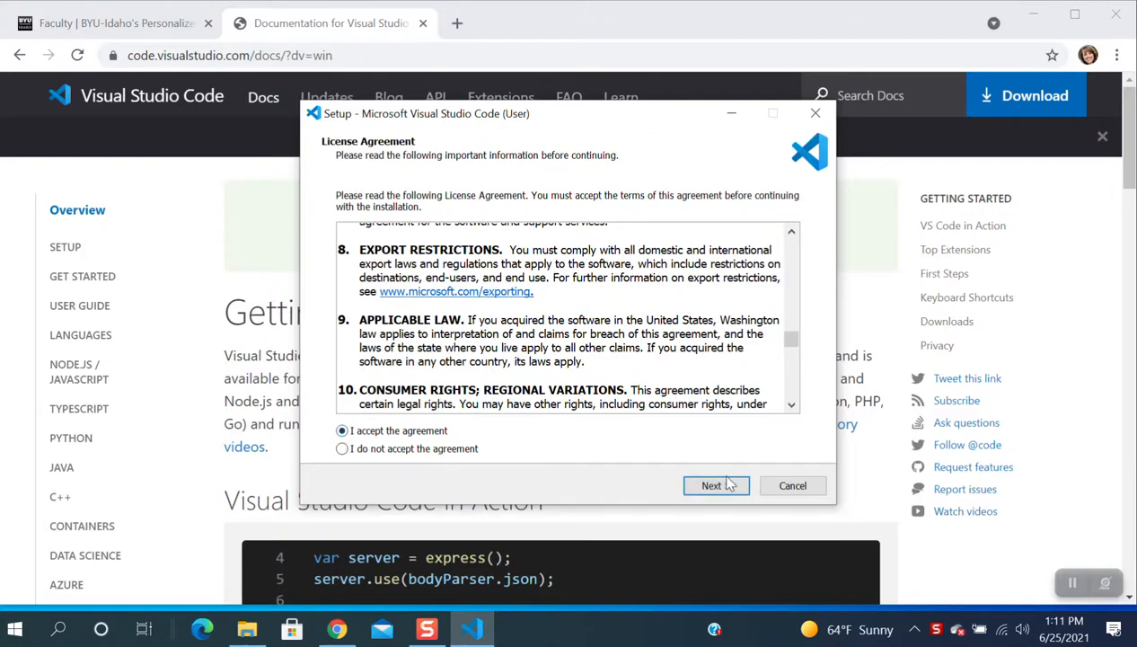
click(711, 485)
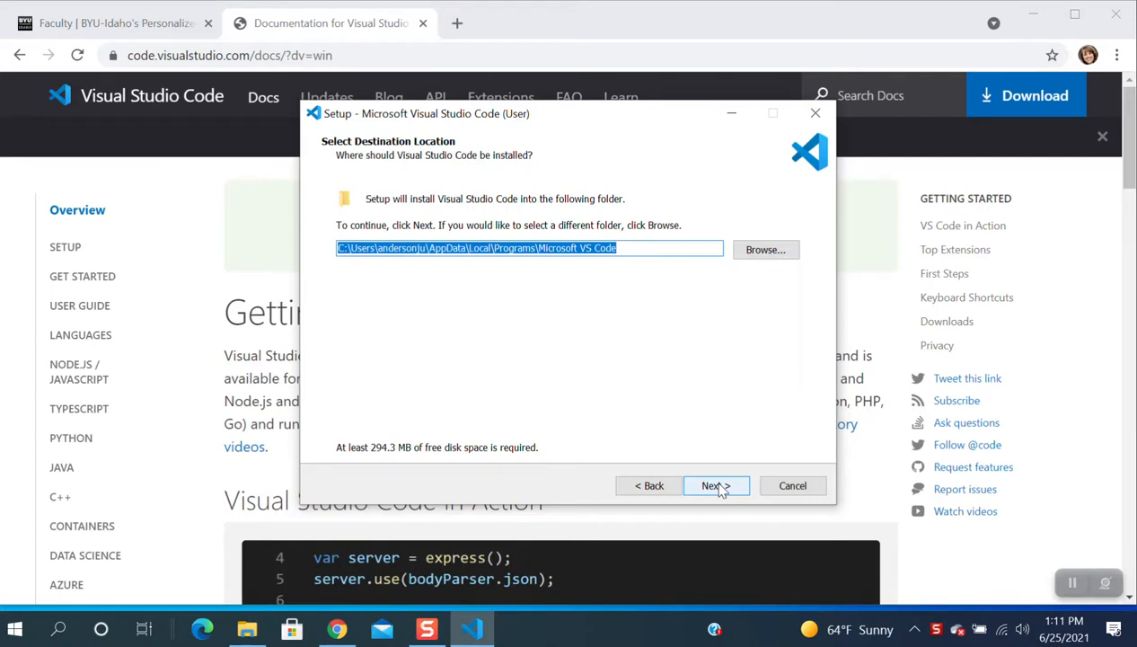
click(711, 485)
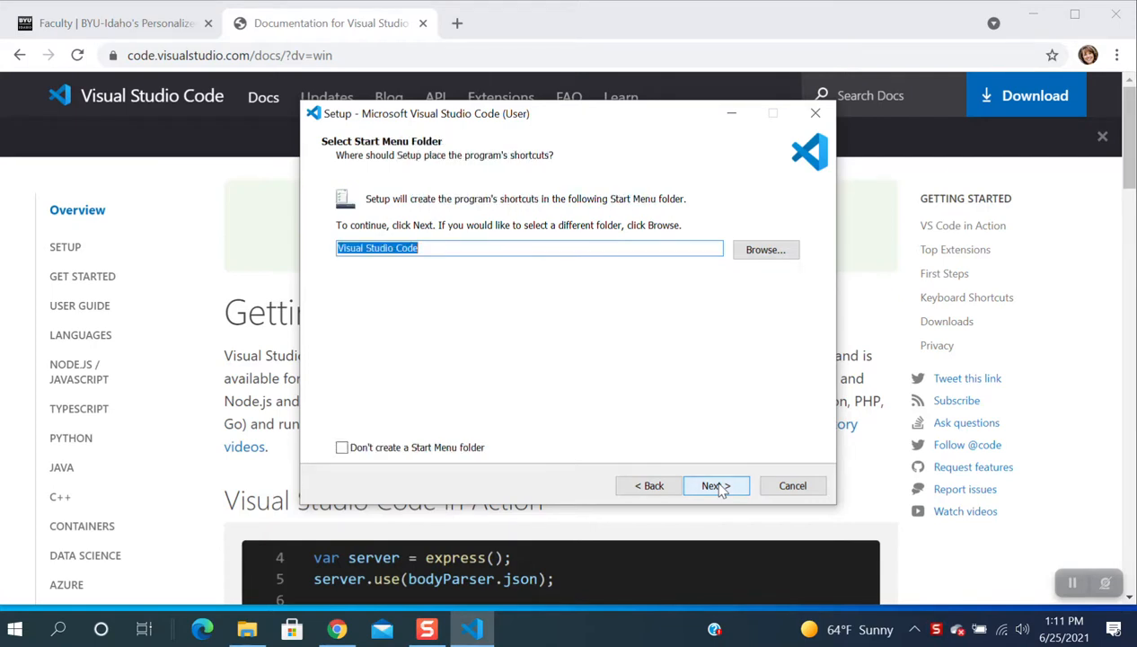
click(716, 485)
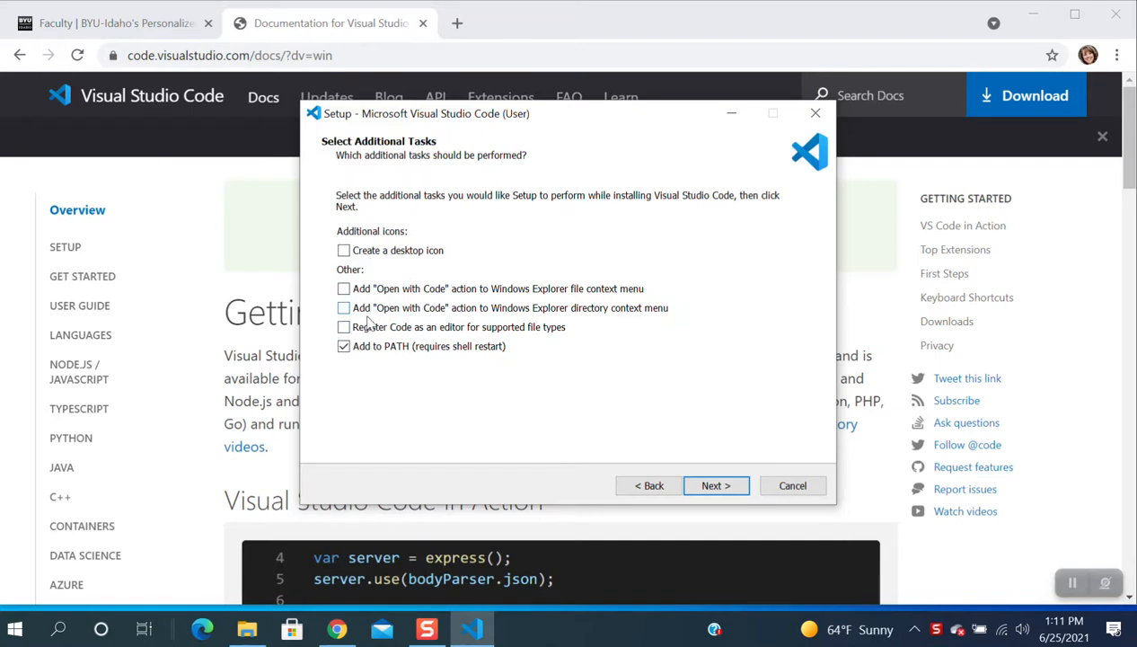
Enable 'Open with Code' for files and folders in Explorer, keeping Add to PATH.
click(343, 289)
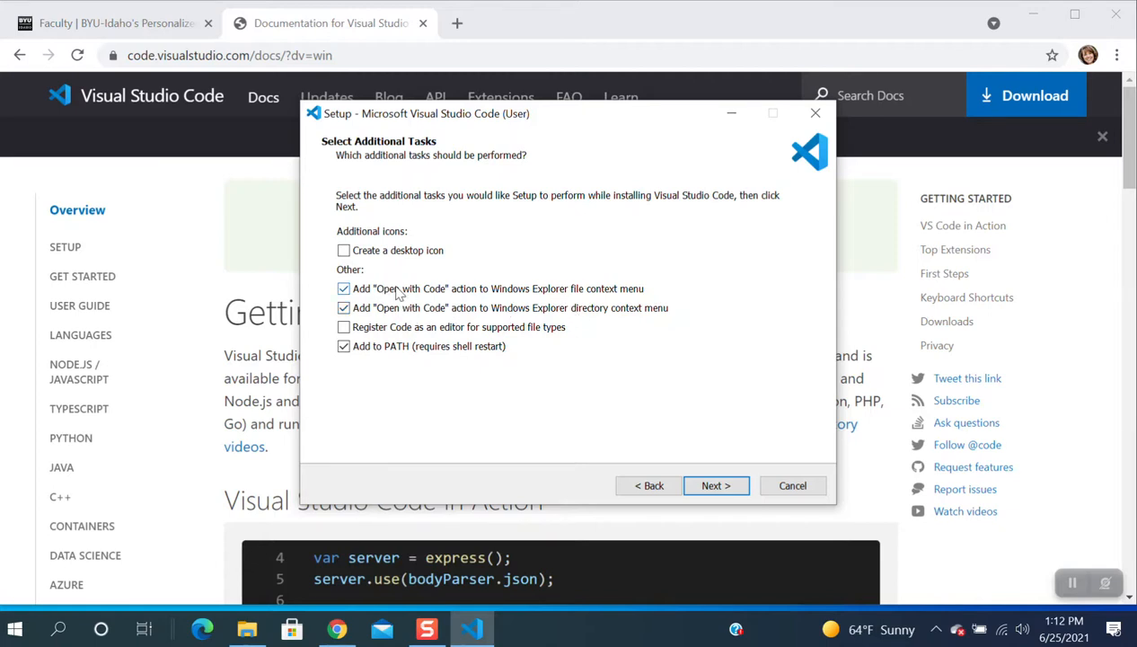
mouse_move(458, 293)
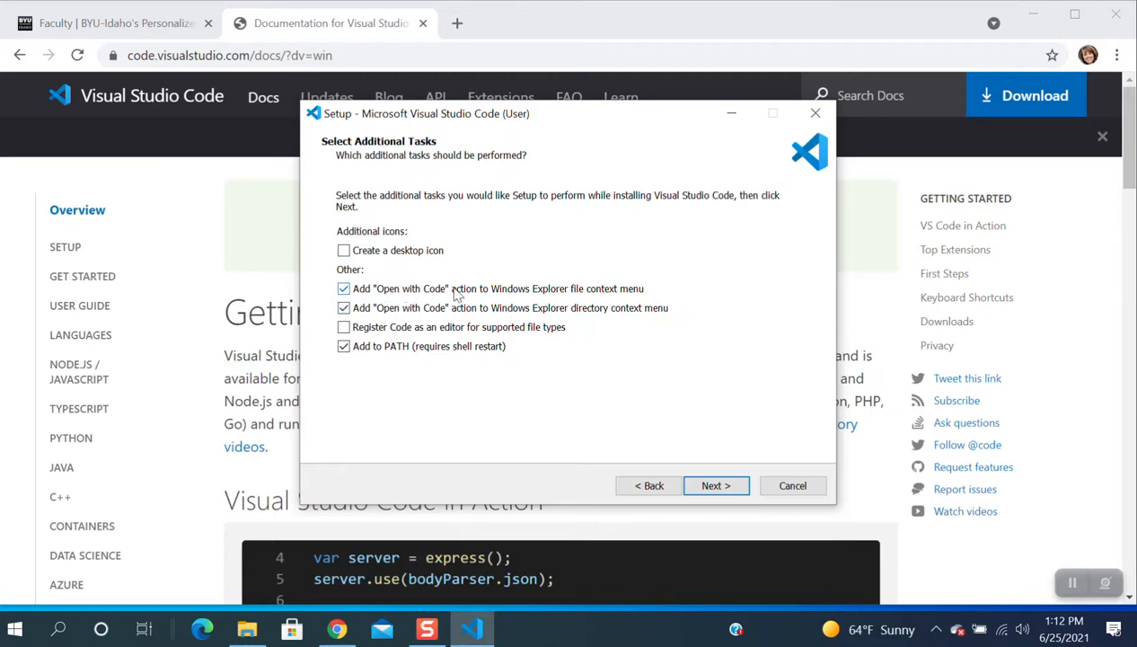
mouse_move(458, 294)
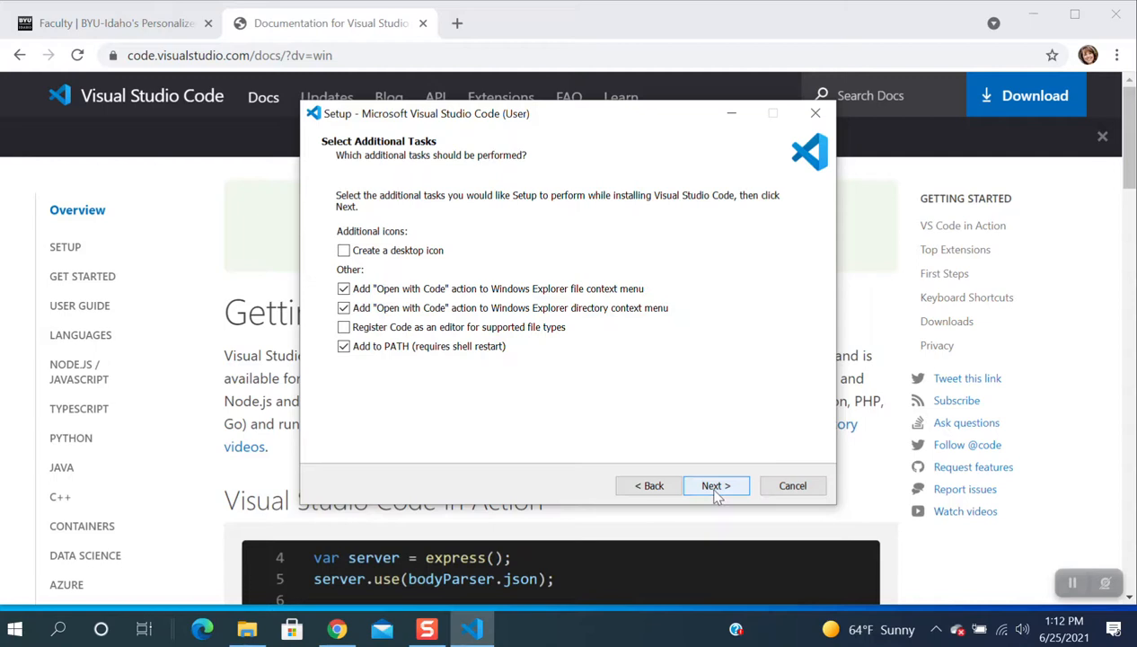
Confirm the additional tasks and start installing Visual Studio Code.
click(715, 485)
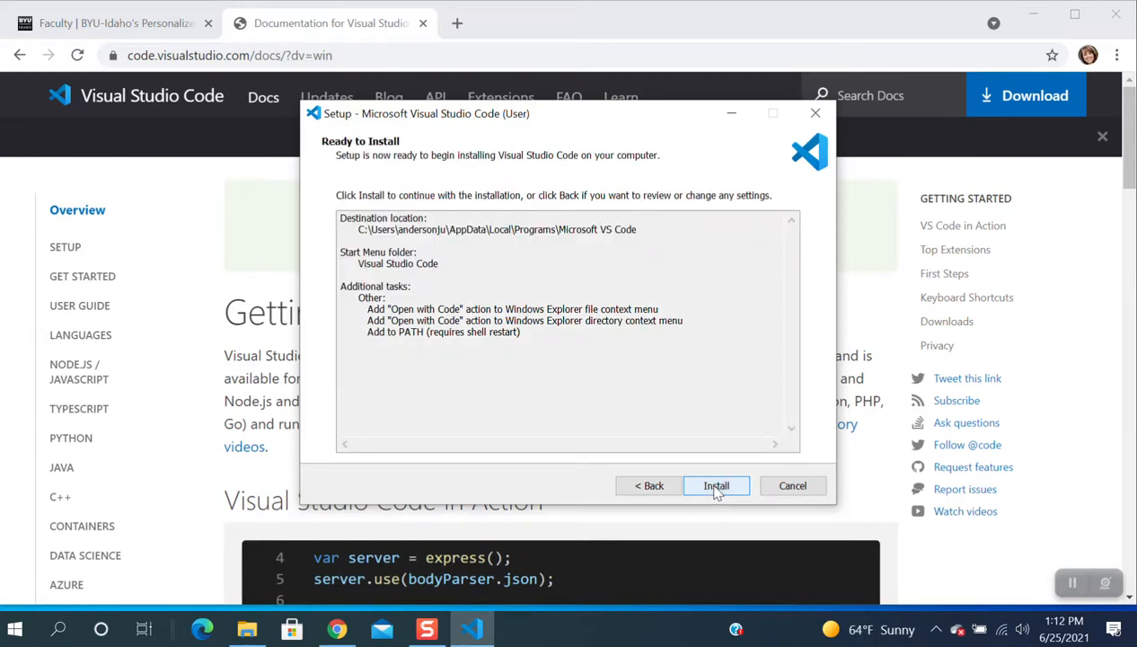
click(716, 485)
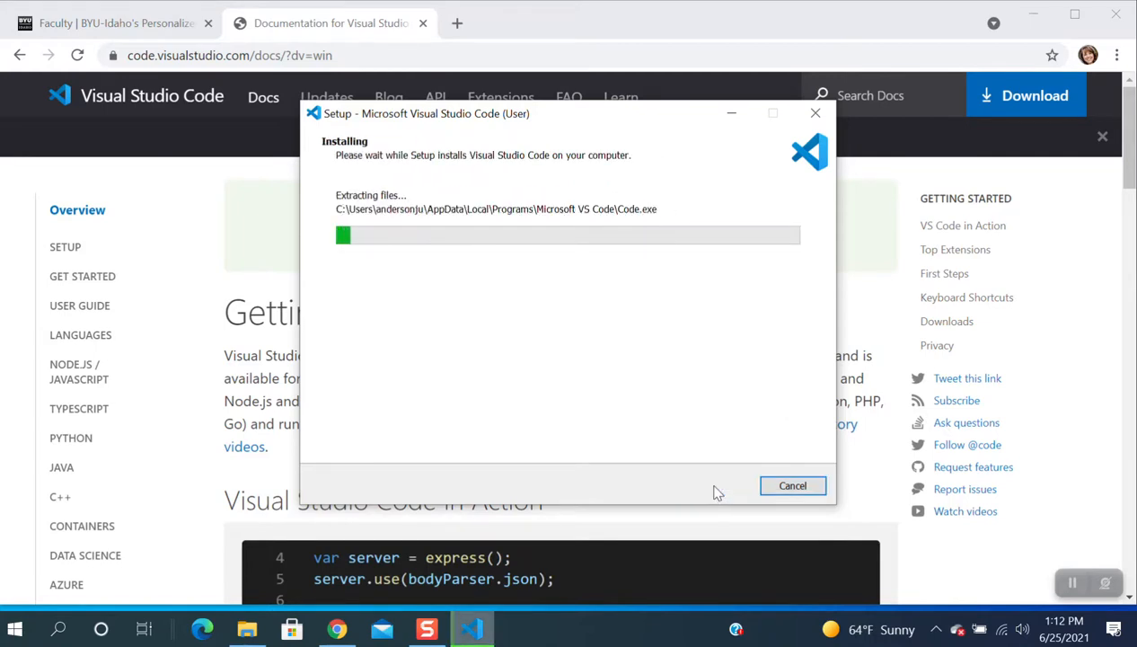
mouse_move(1023, 579)
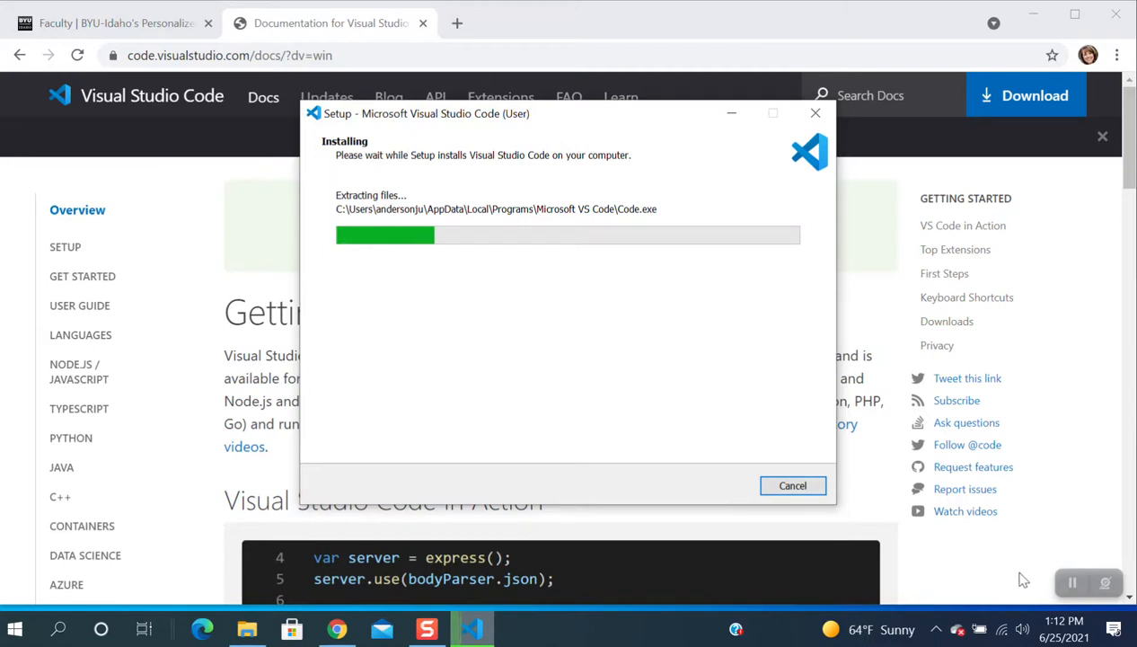
mouse_move(649, 572)
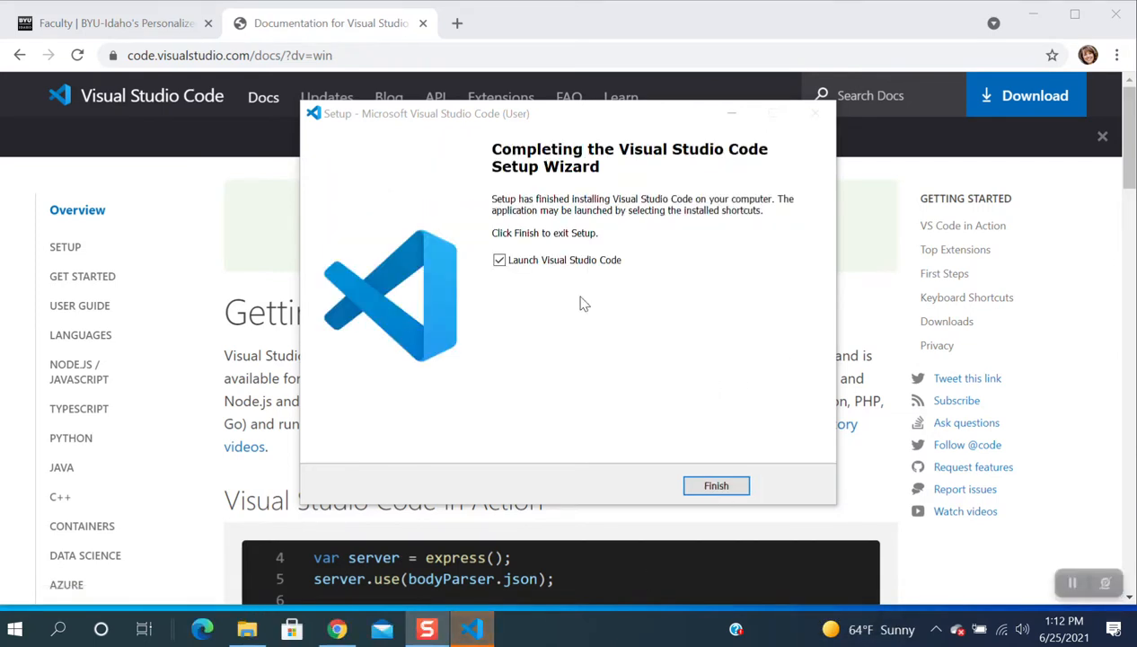
mouse_move(574, 275)
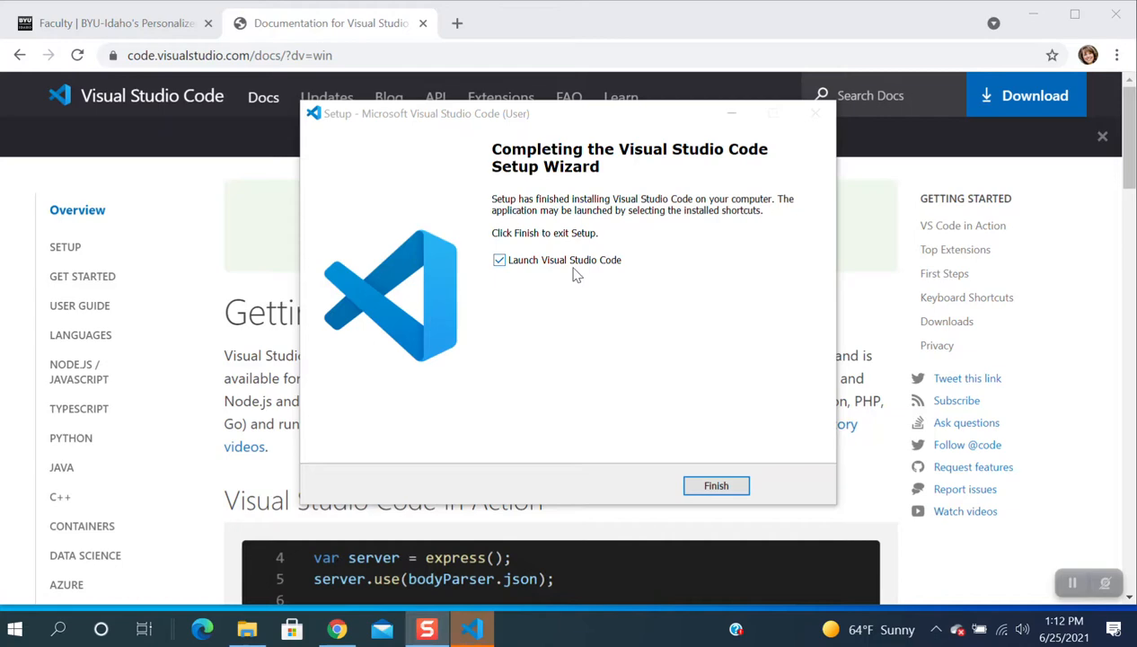
mouse_move(717, 485)
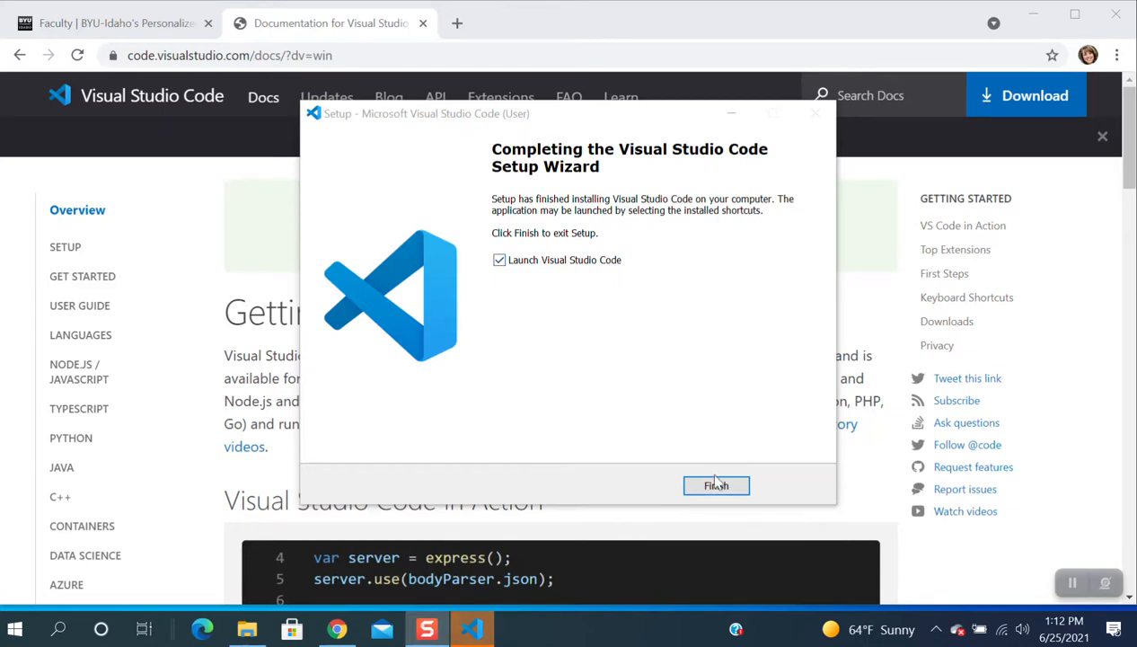
Finish setup with Launch Visual Studio Code checked, opening the Getting Started tab.
click(716, 484)
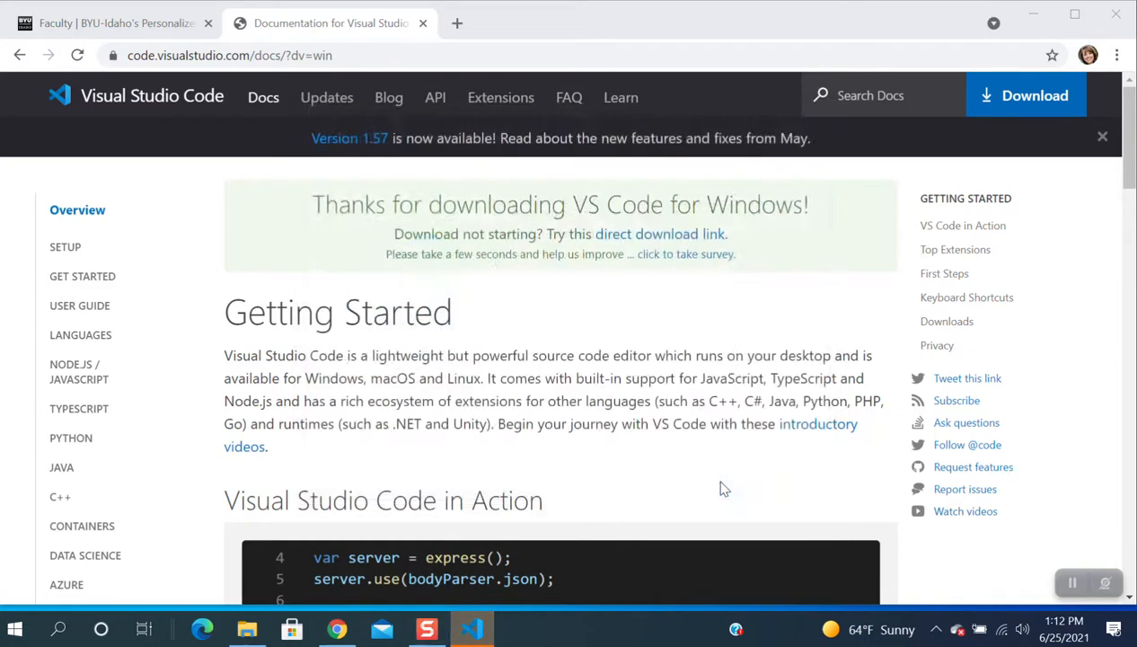
click(471, 627)
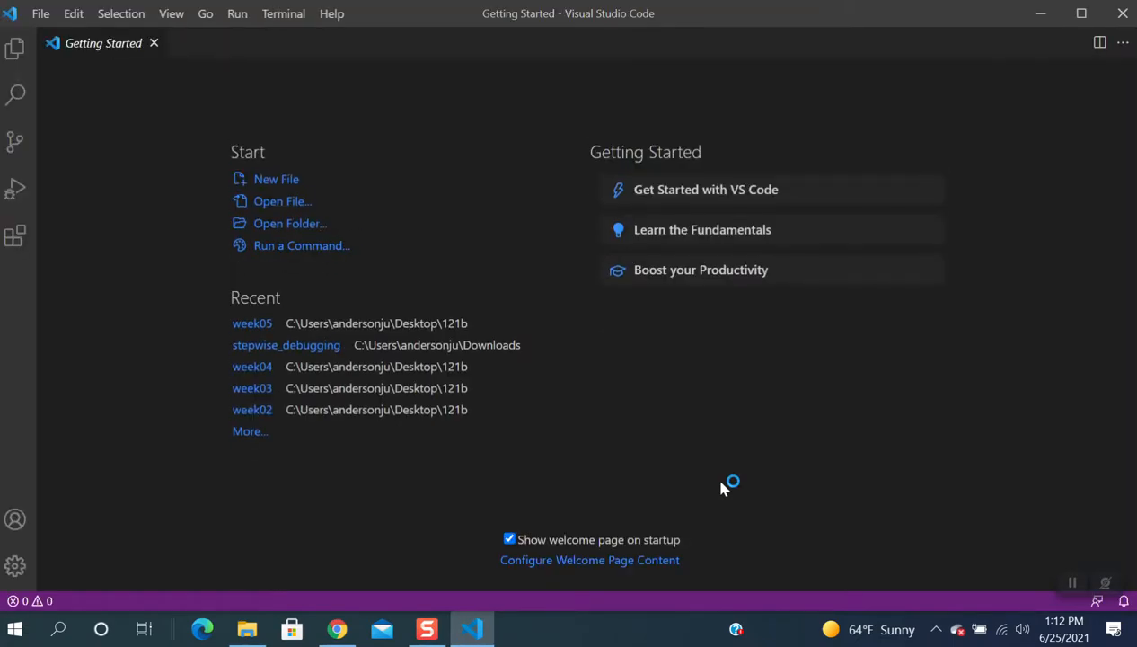
mouse_move(534, 350)
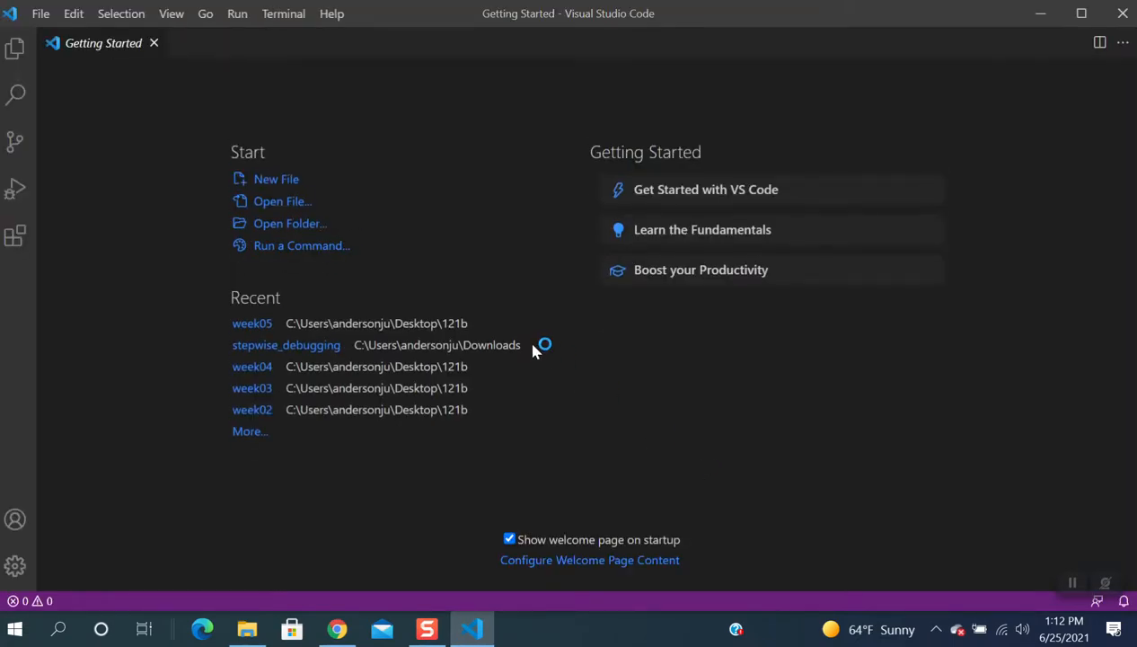